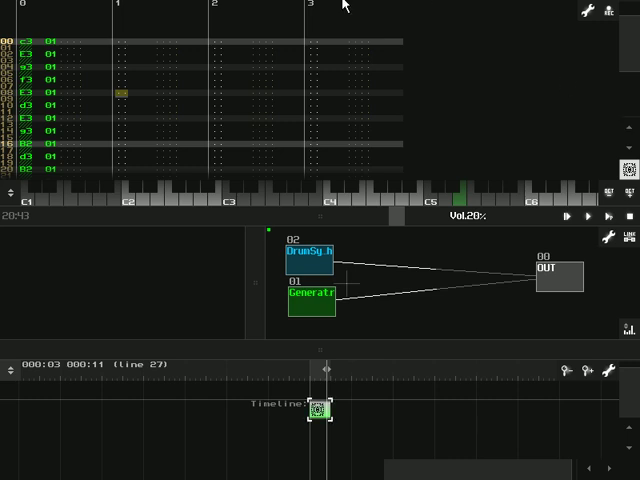
{"action": "mouse_move", "coordinate": [360, 194]}
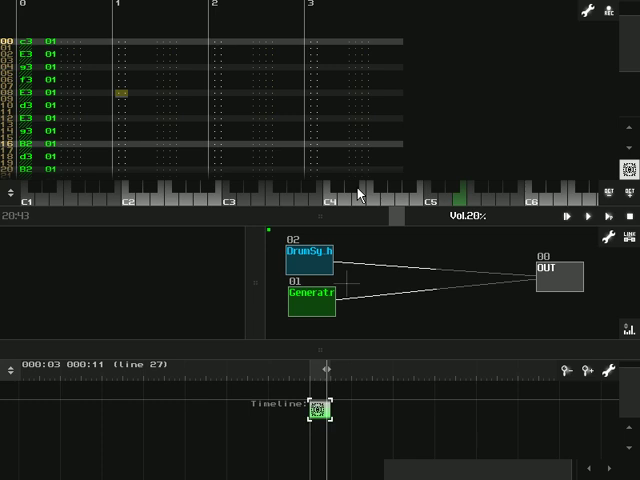
{"action": "mouse_move", "coordinate": [312, 280]}
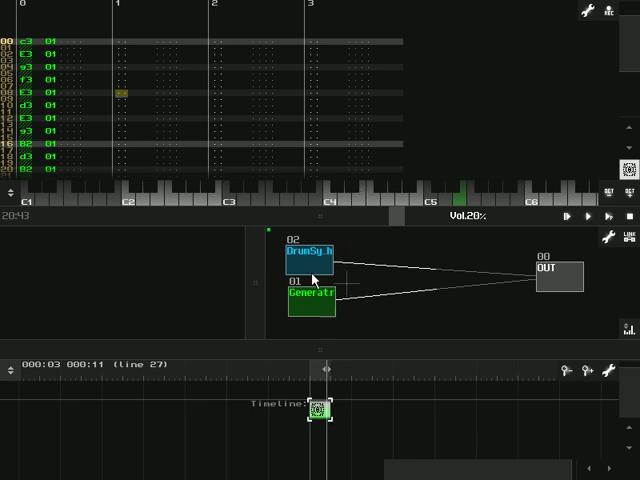
- Select the 01.Generator module so its waveform, volume and envelope parameters are listed
{"action": "left_click", "coordinate": [312, 296]}
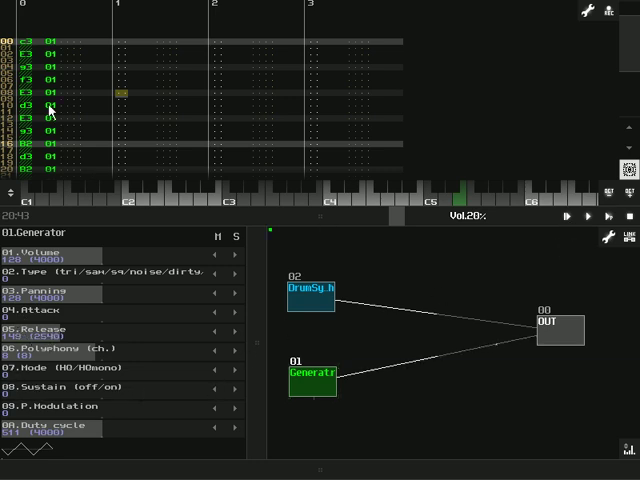
{"action": "mouse_move", "coordinate": [564, 188]}
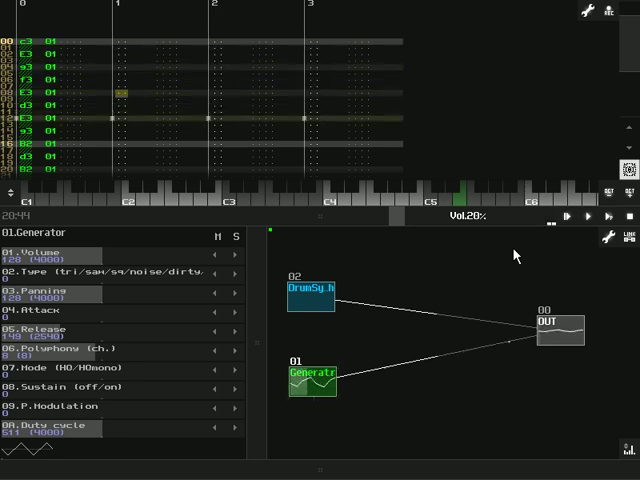
{"action": "mouse_move", "coordinate": [630, 224]}
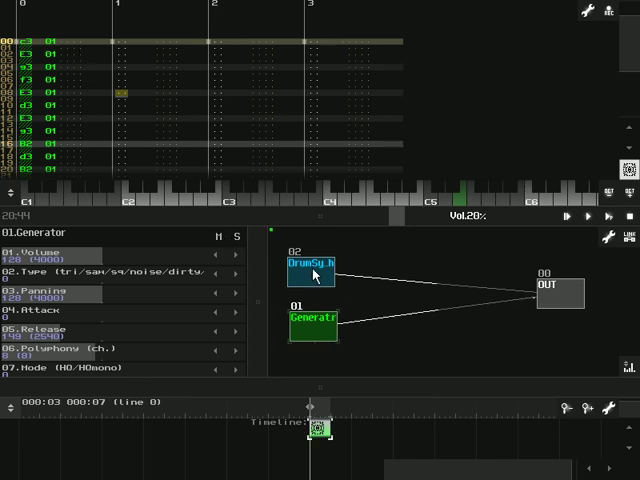
{"action": "mouse_move", "coordinate": [336, 296]}
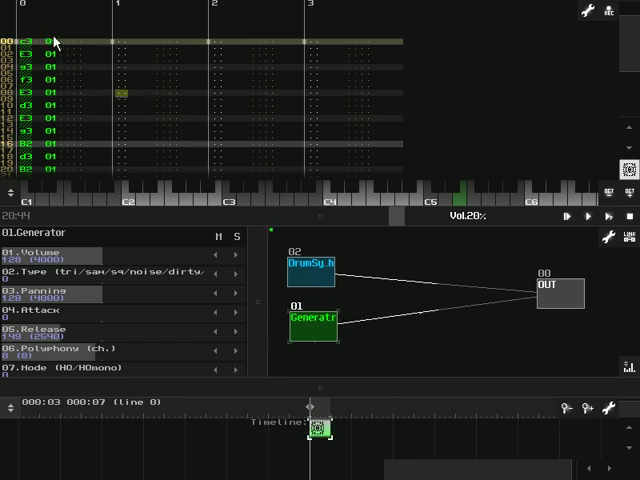
{"action": "mouse_move", "coordinate": [24, 12]}
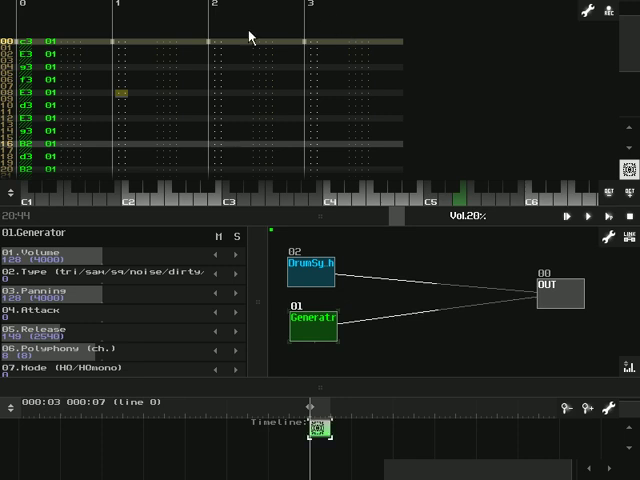
{"action": "mouse_move", "coordinate": [348, 48]}
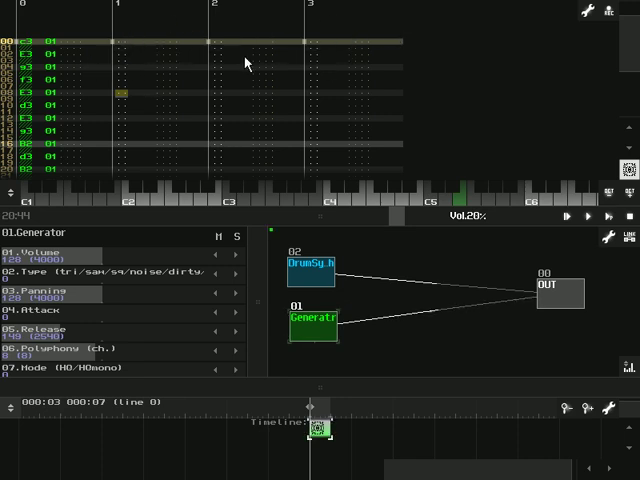
{"action": "mouse_move", "coordinate": [324, 460]}
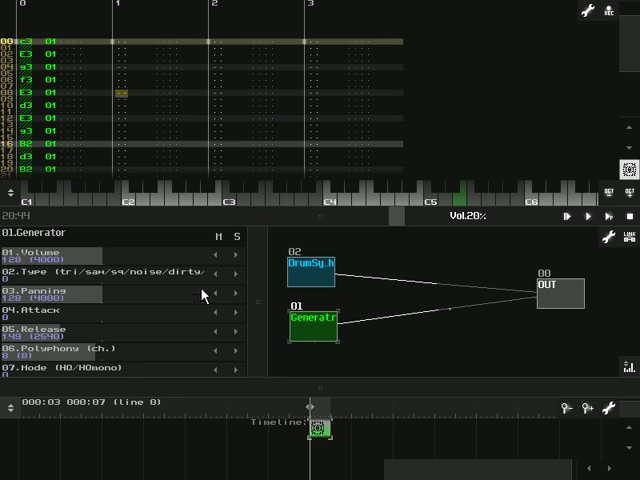
{"action": "mouse_move", "coordinate": [144, 148]}
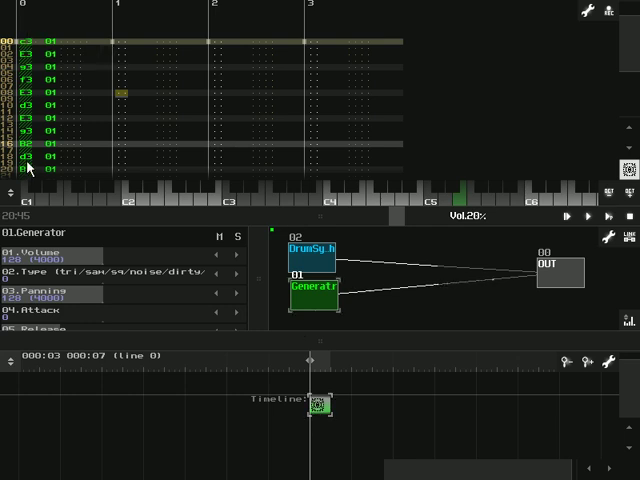
- Create a new empty pattern on the timeline below the existing one
{"action": "right_click", "coordinate": [320, 400]}
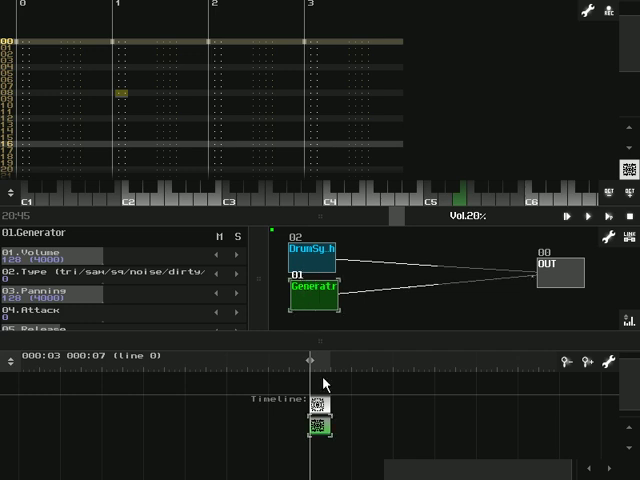
{"action": "mouse_move", "coordinate": [318, 36]}
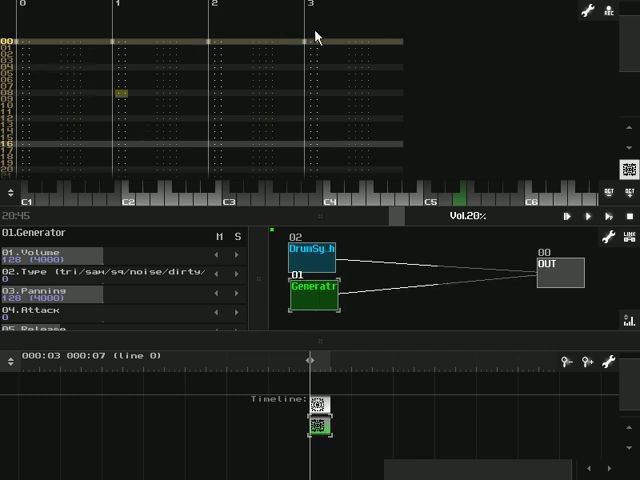
{"action": "mouse_move", "coordinate": [22, 62]}
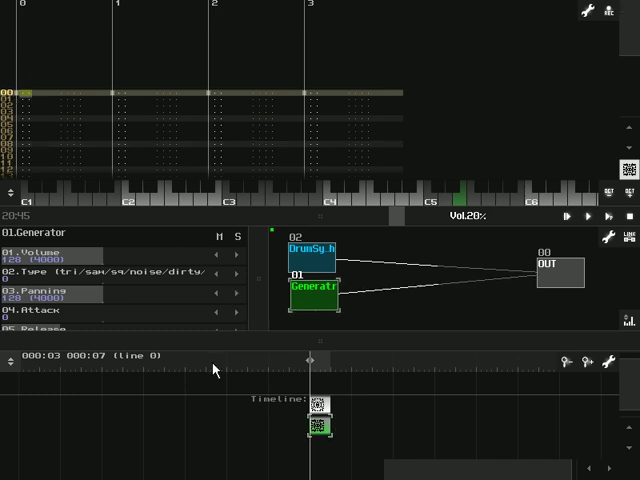
{"action": "mouse_move", "coordinate": [576, 40]}
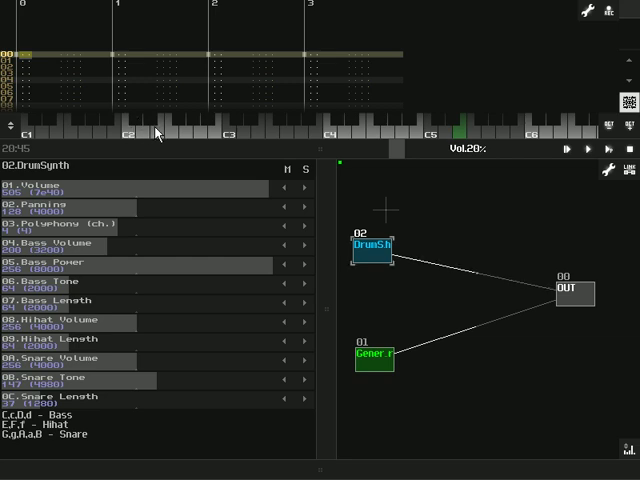
{"action": "mouse_move", "coordinate": [350, 102]}
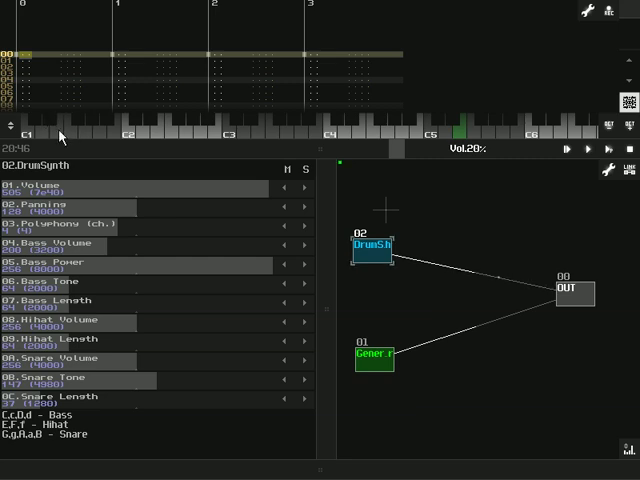
{"action": "mouse_move", "coordinate": [112, 136]}
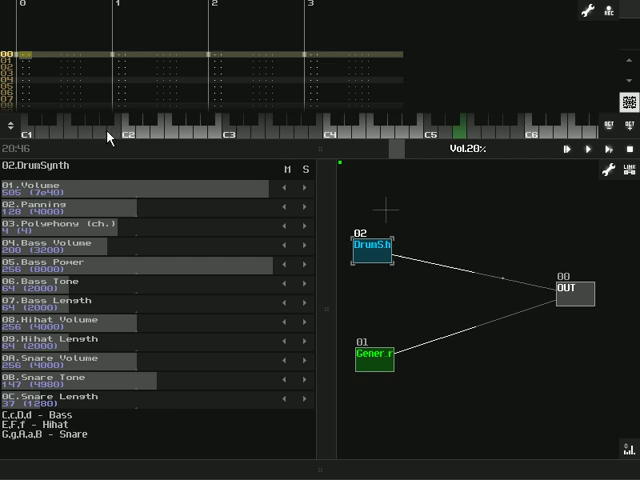
{"action": "mouse_move", "coordinate": [258, 80]}
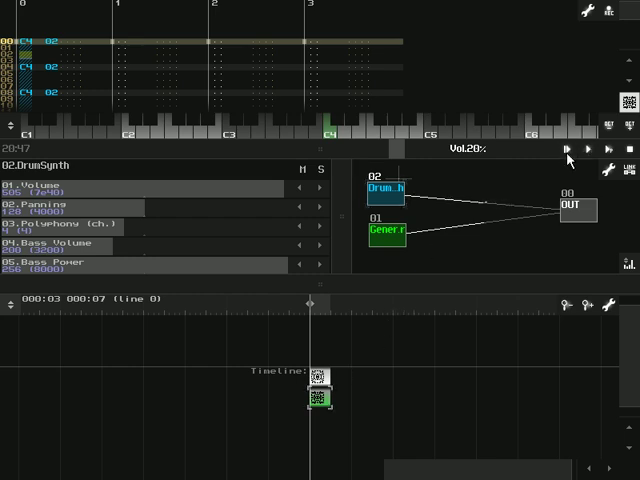
- Enter C4 kick notes for module 02 DrumSynth down the pattern's first track
{"action": "left_click", "coordinate": [562, 148]}
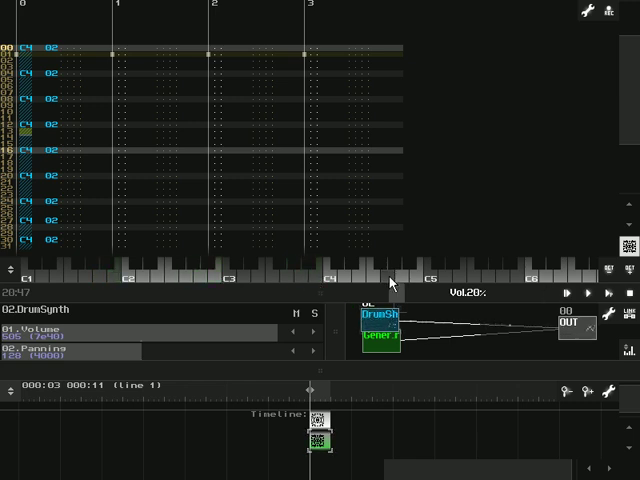
- Resize the pattern editor taller so the whole run of C4 kick notes shows
{"action": "left_click", "coordinate": [400, 280]}
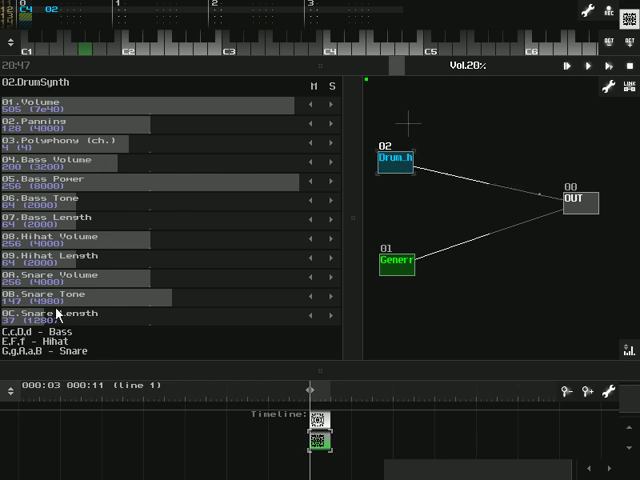
{"action": "mouse_move", "coordinate": [56, 312]}
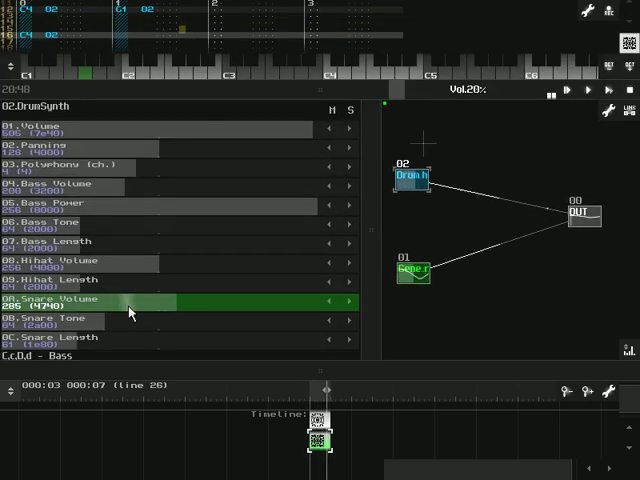
- Raise the DrumSynth's 09 Snare Volume controller by dragging its bar
{"action": "left_click_drag", "start_coordinate": [130, 304], "coordinate": [196, 304]}
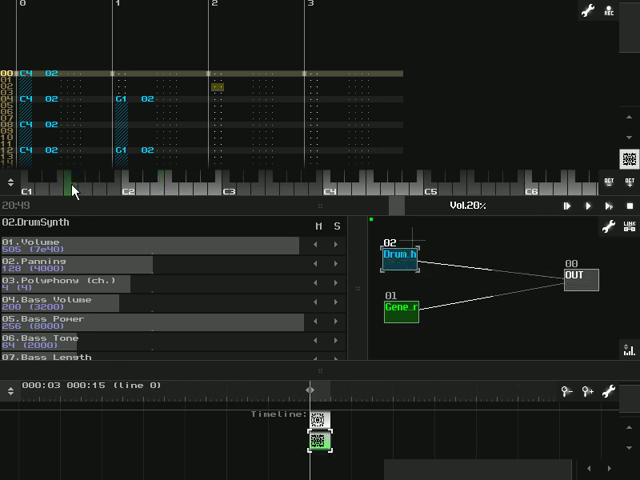
- Enter DrumSynth hits on the next pattern track beside the kick column
{"action": "left_click", "coordinate": [584, 22]}
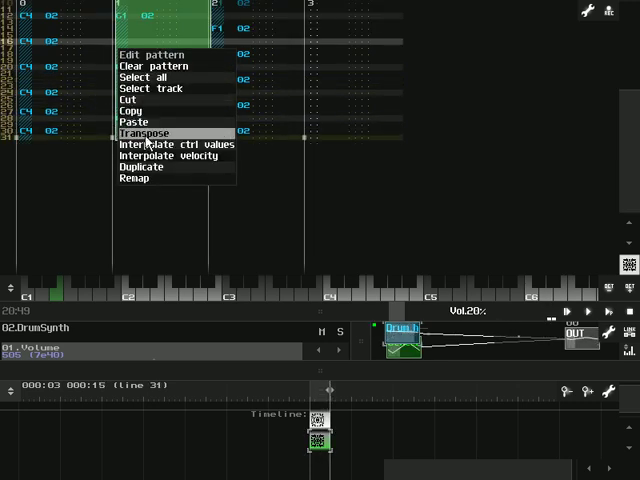
- Transpose the selected block of drum notes by one step via the pattern menu's Transpose window
{"action": "left_click", "coordinate": [144, 132]}
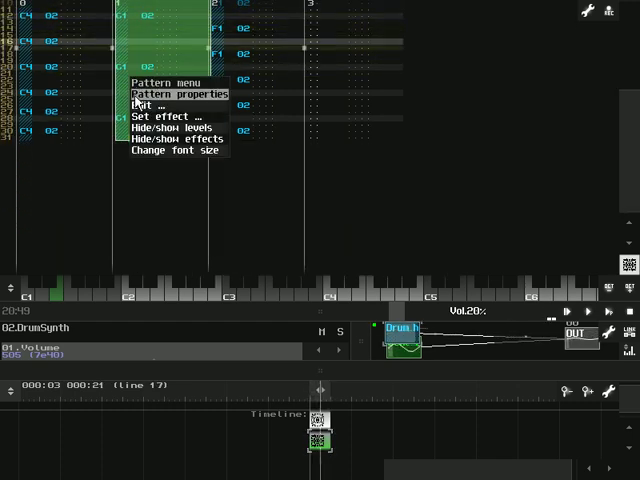
{"action": "left_click", "coordinate": [146, 106]}
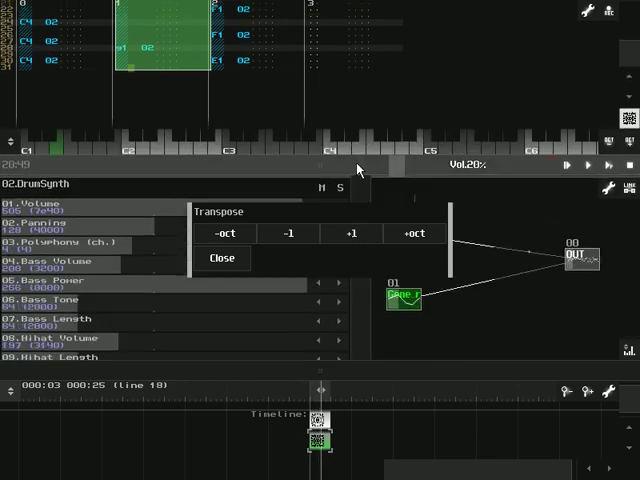
{"action": "left_click", "coordinate": [352, 232]}
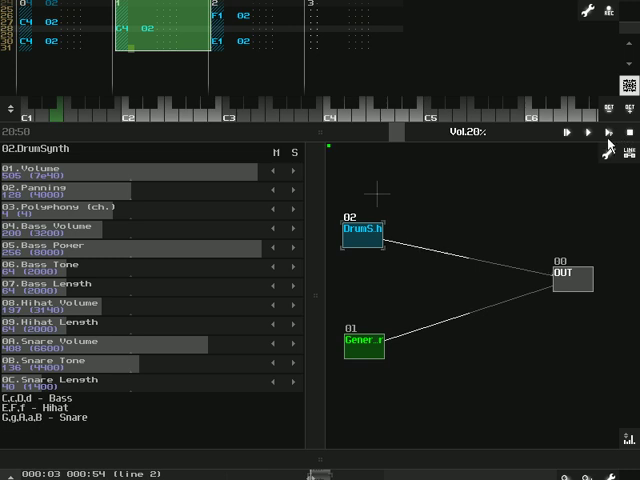
{"action": "mouse_move", "coordinate": [560, 208]}
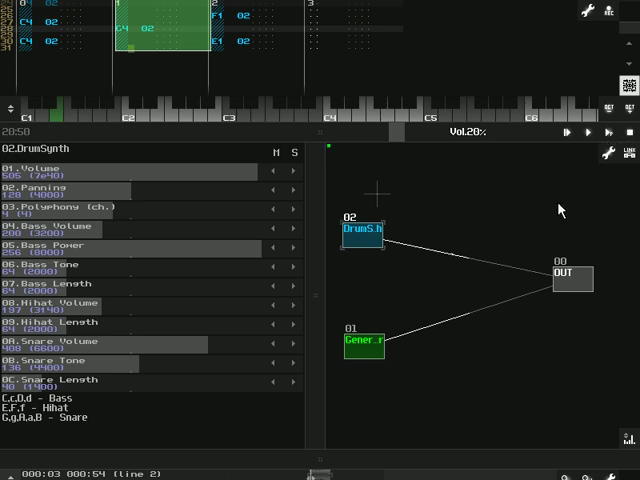